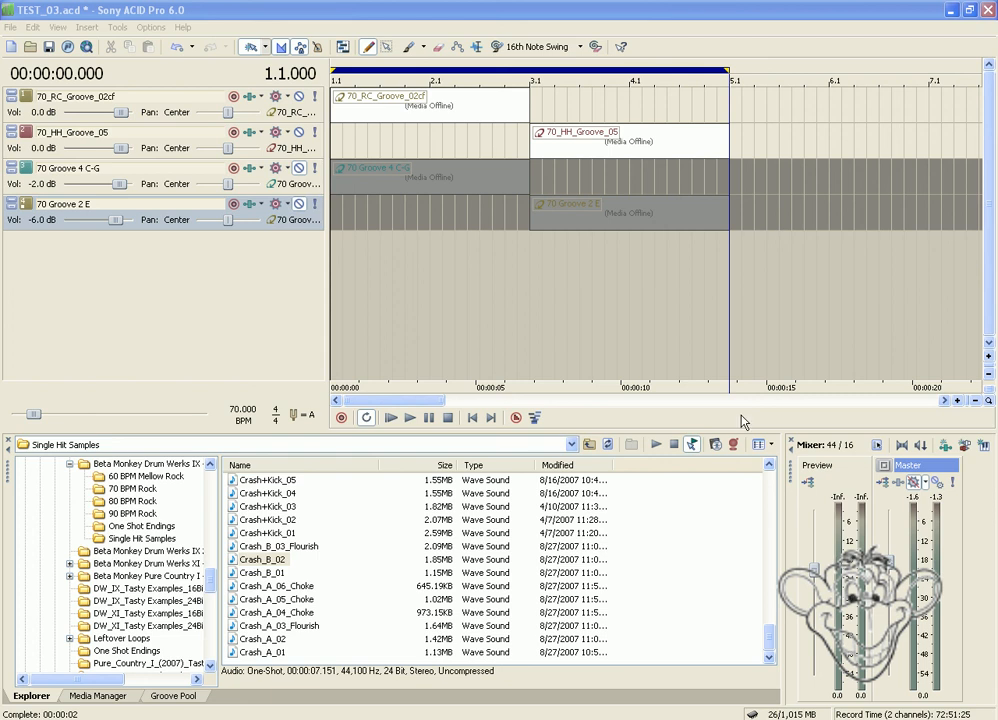
{"action": "mouse_move", "coordinate": [413, 14]}
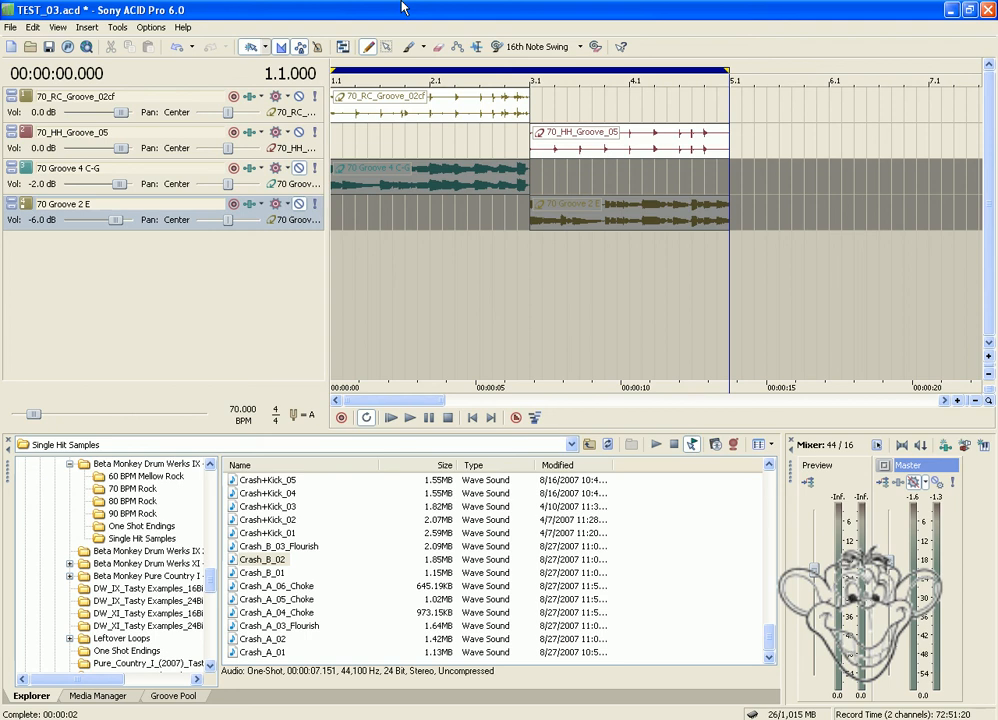
{"action": "mouse_move", "coordinate": [48, 98]}
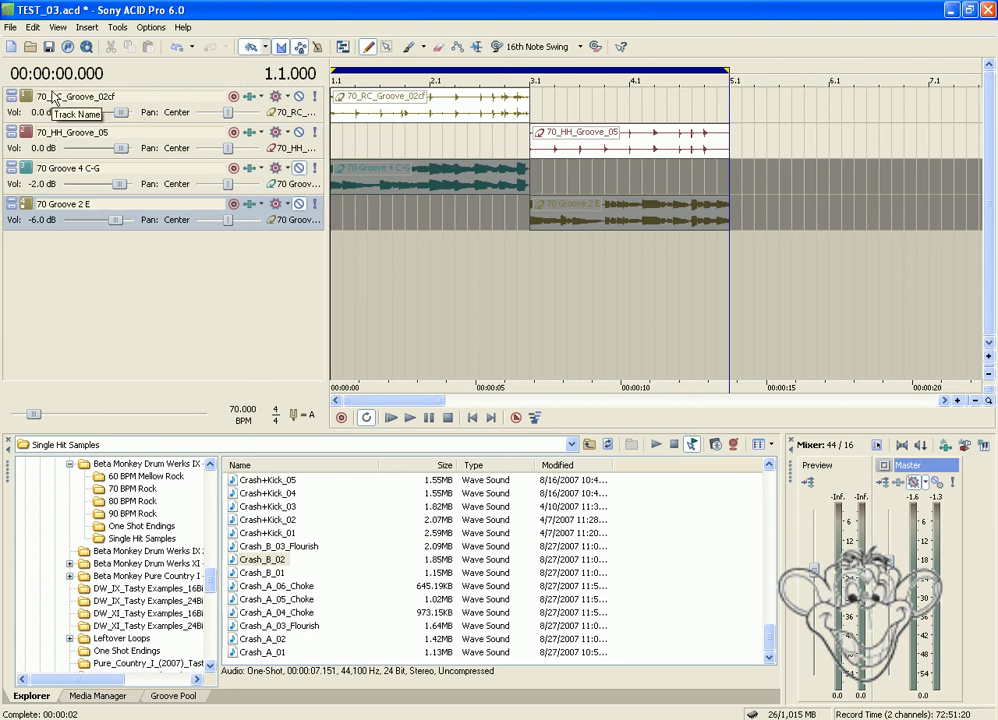
{"action": "mouse_move", "coordinate": [52, 102]}
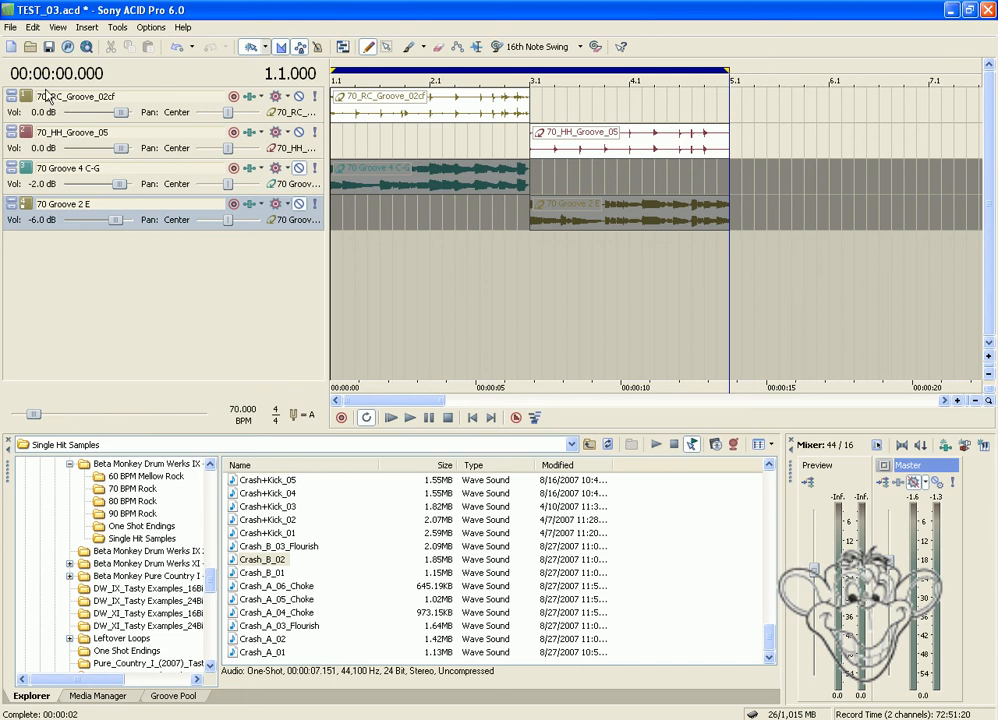
{"action": "mouse_move", "coordinate": [47, 96]}
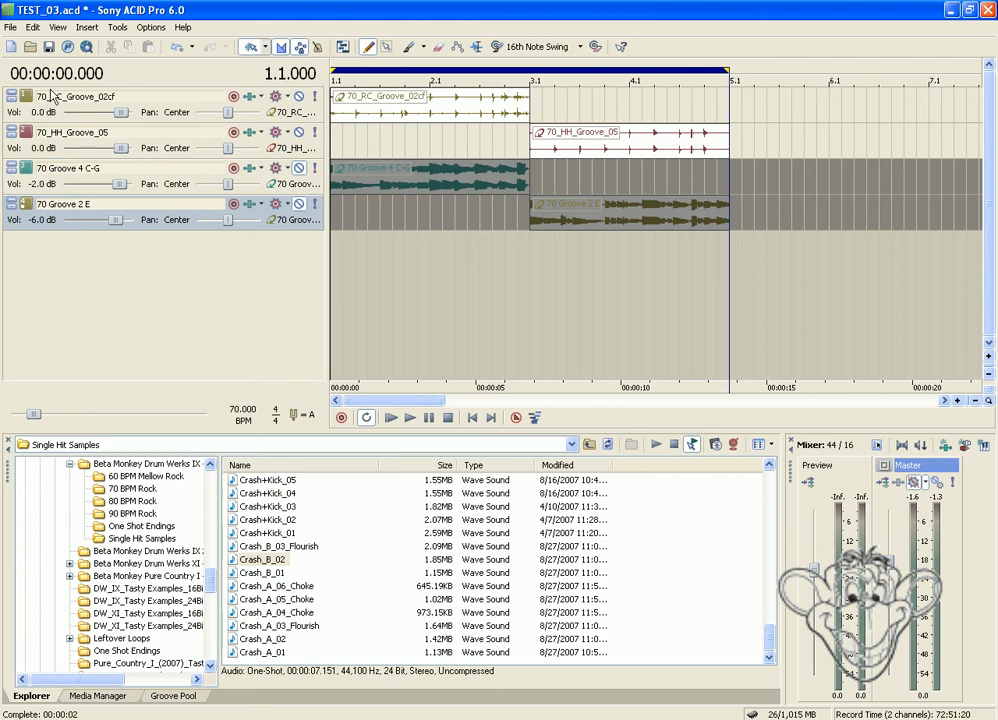
{"action": "mouse_move", "coordinate": [408, 110]}
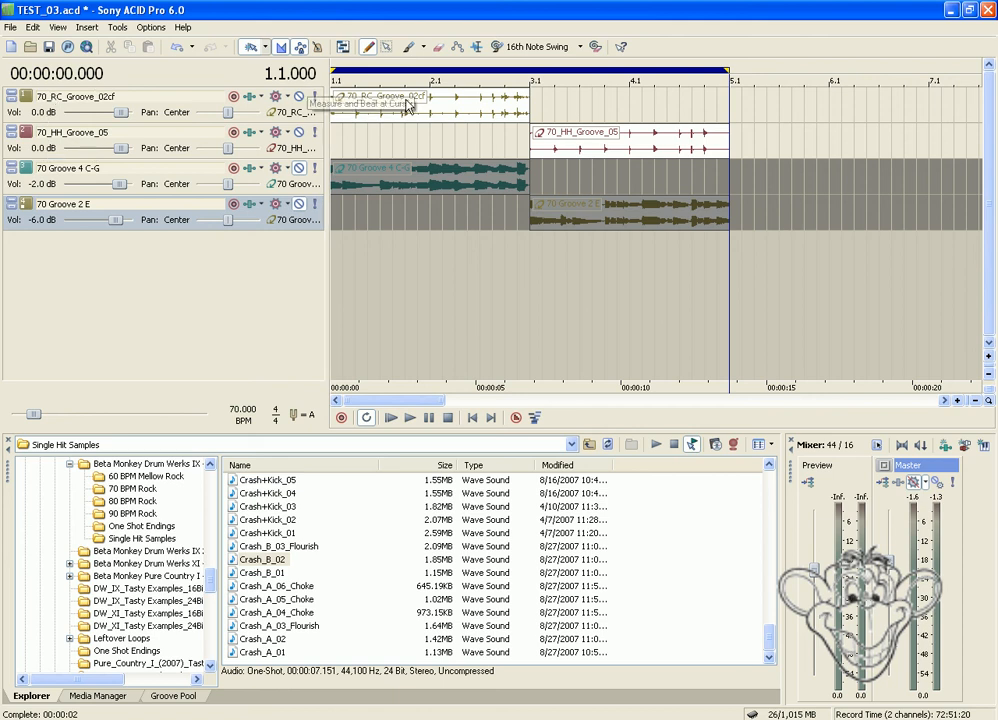
{"action": "mouse_move", "coordinate": [517, 120]}
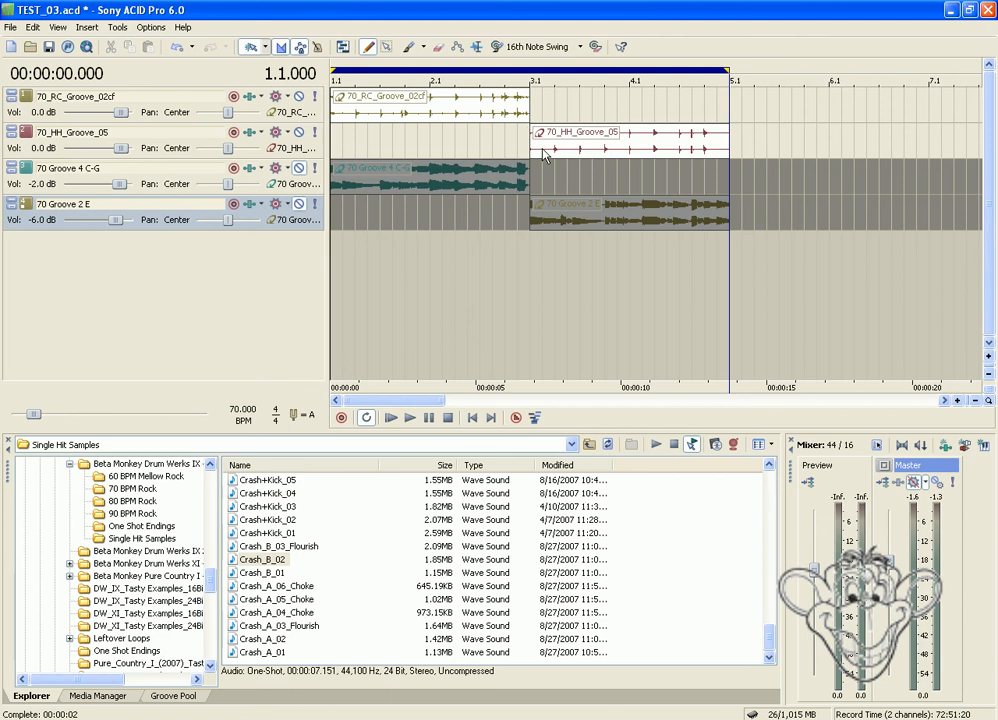
{"action": "mouse_move", "coordinate": [543, 147]}
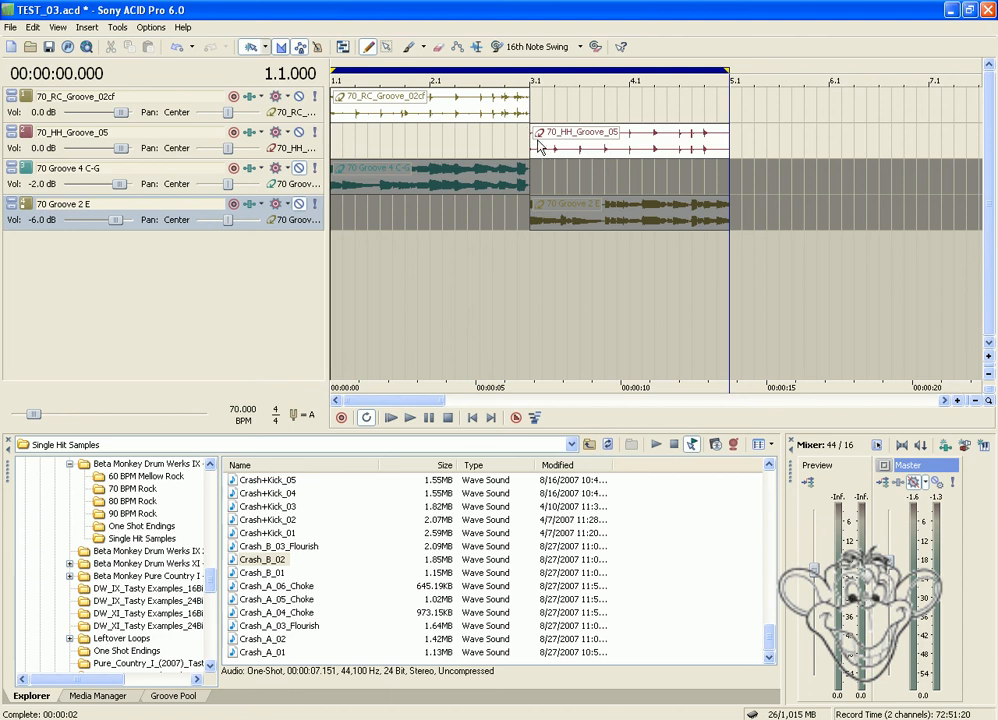
{"action": "left_click", "coordinate": [408, 417]}
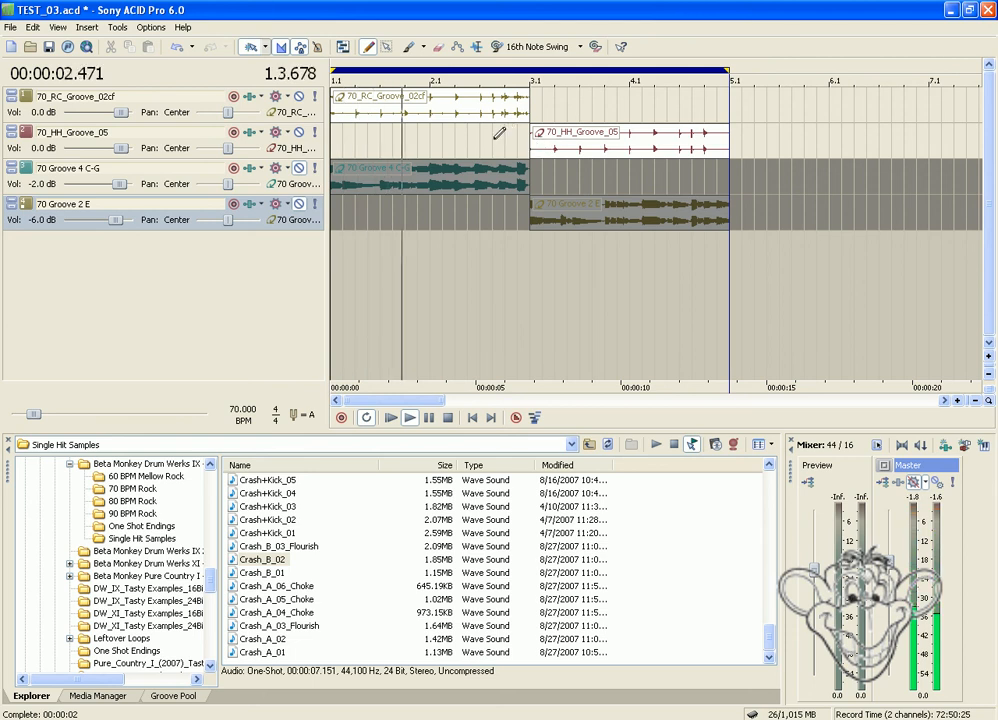
{"action": "left_click", "coordinate": [387, 418]}
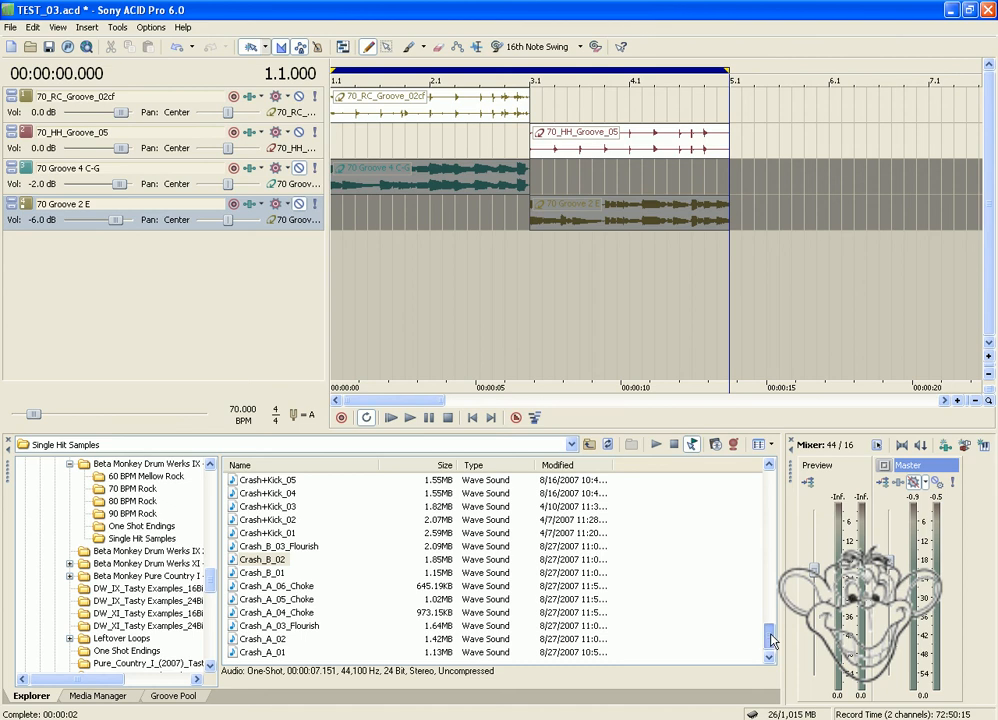
- Preview the Ride_03, Ride_04 and Ride_01 single-hit samples in the Explorer
{"action": "scroll", "scroll_direction": "down", "scroll_amount": 3}
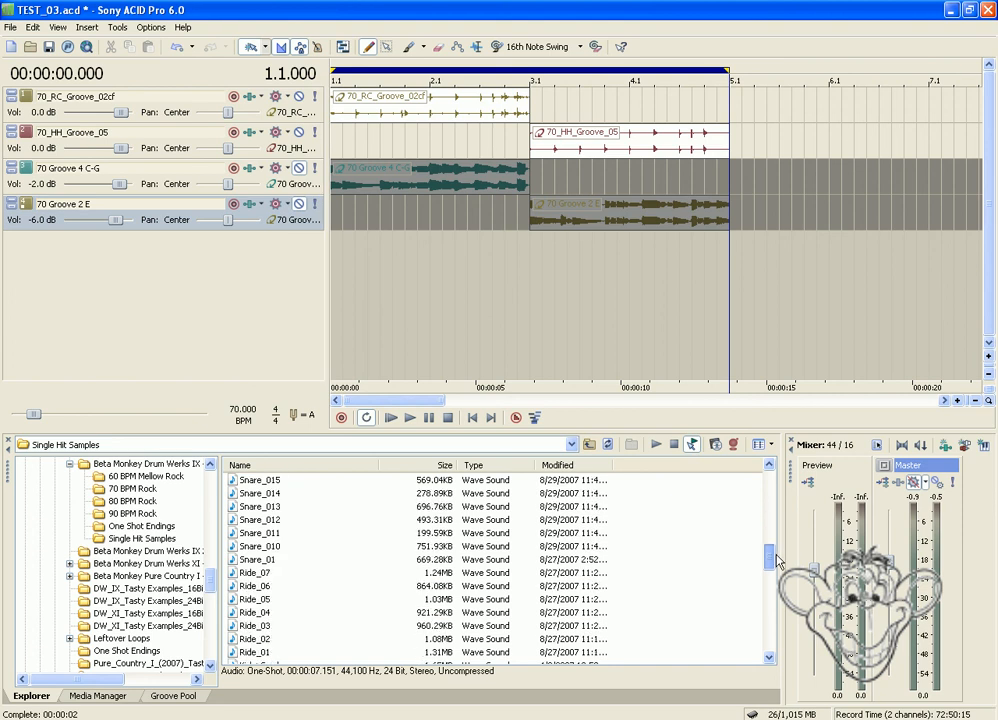
{"action": "scroll", "scroll_direction": "down", "scroll_amount": 3}
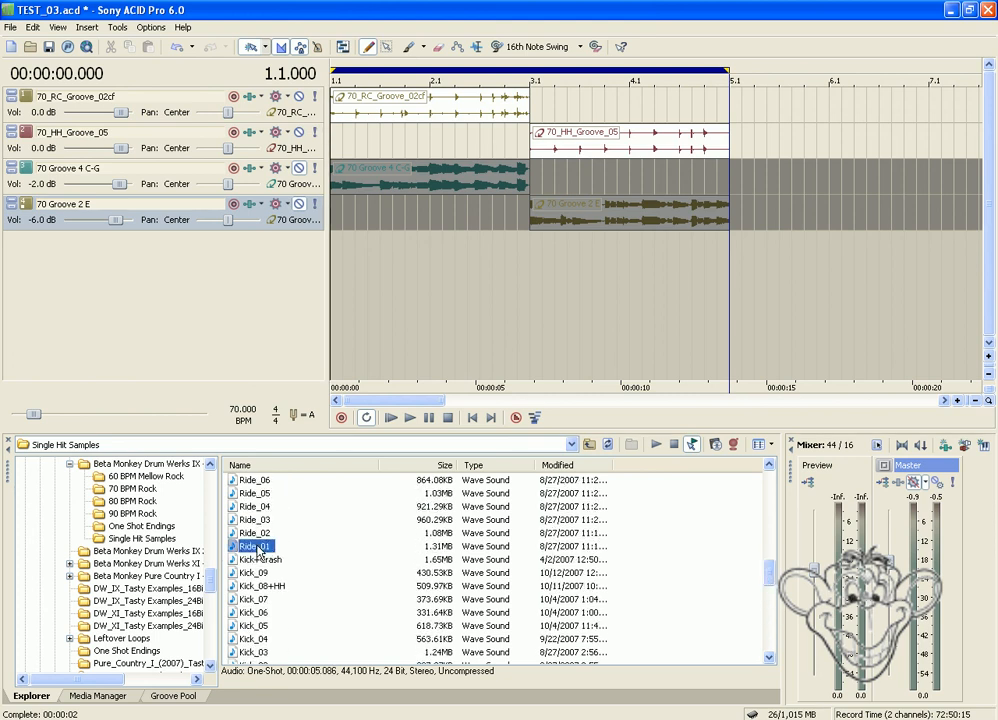
{"action": "left_click", "coordinate": [250, 518]}
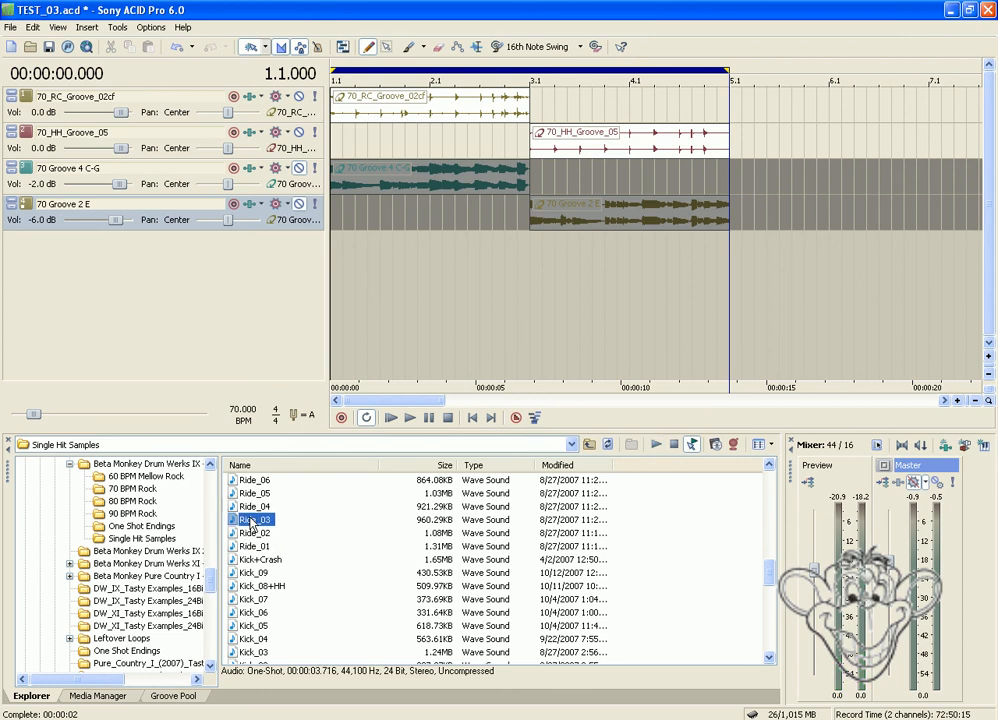
{"action": "left_click", "coordinate": [254, 506]}
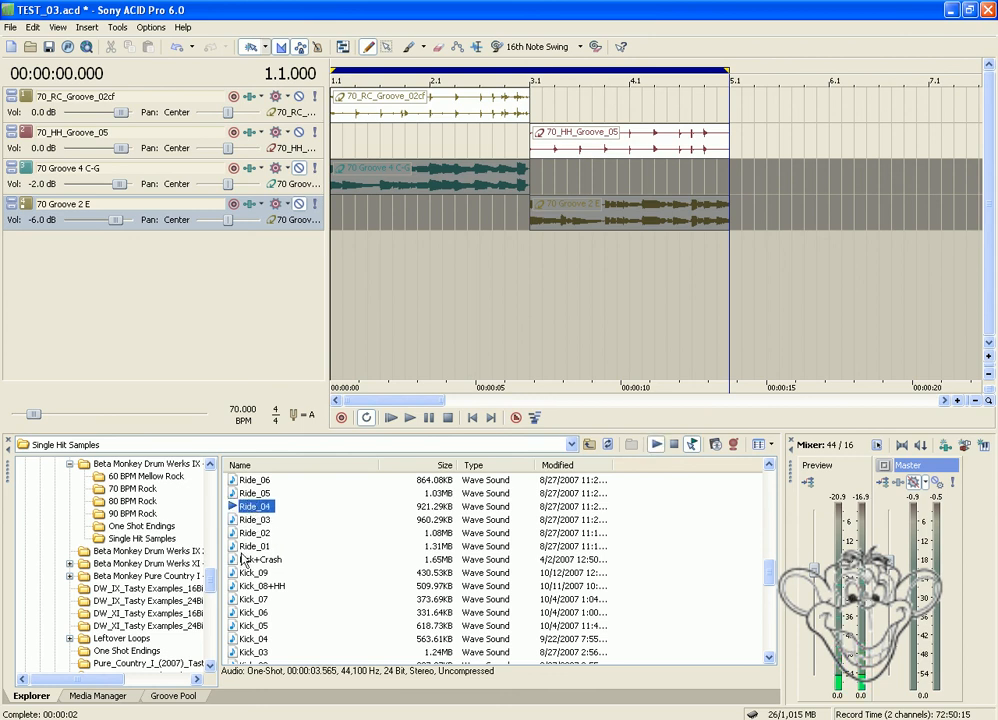
{"action": "left_click", "coordinate": [253, 547]}
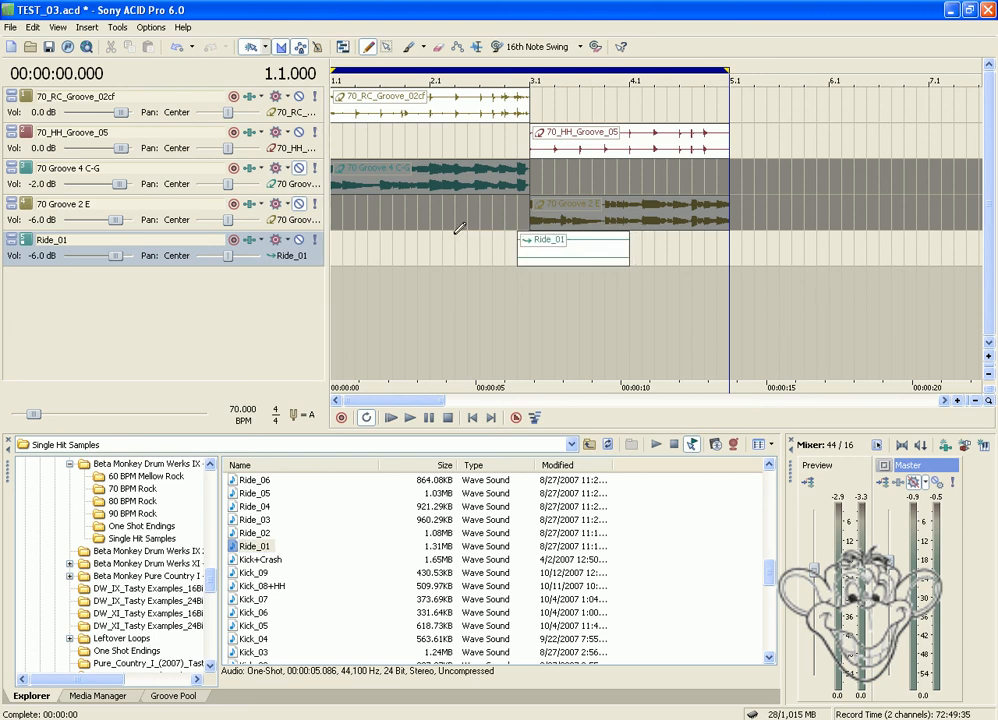
{"action": "mouse_move", "coordinate": [120, 267]}
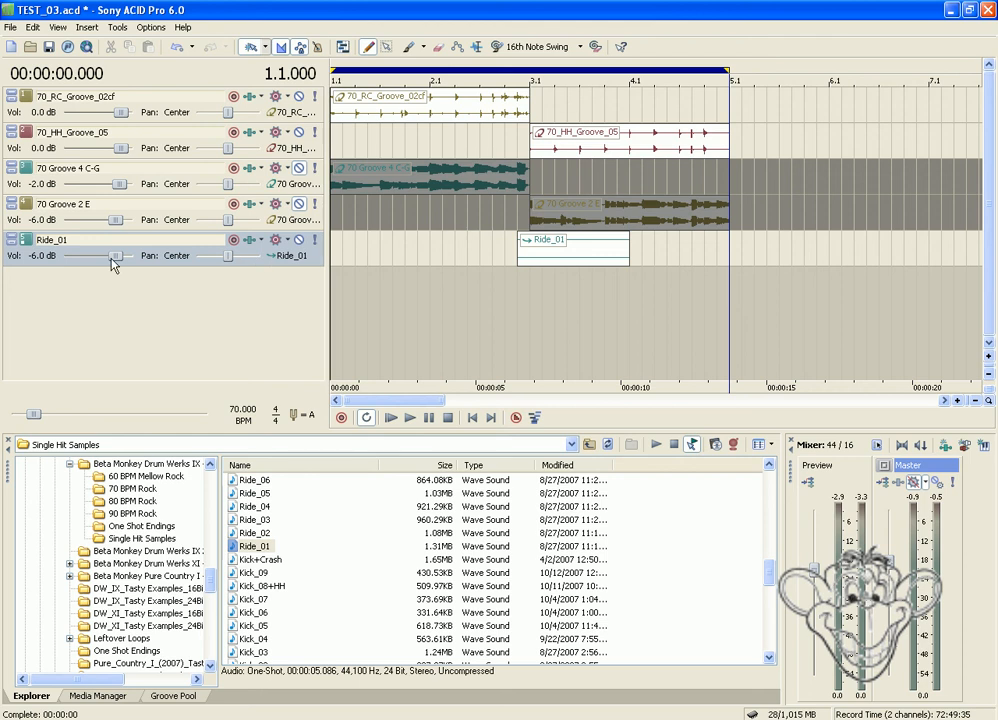
- Reset the Ride_01 track volume from -6.0 dB to 0.0 dB
{"action": "double_click", "coordinate": [42, 255]}
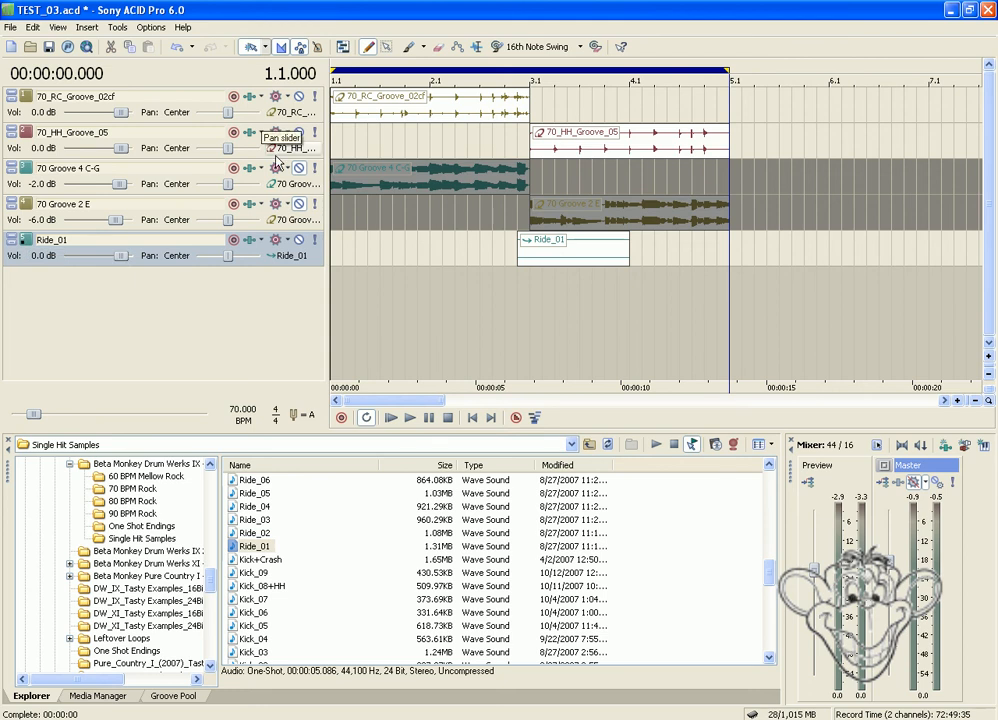
{"action": "left_click", "coordinate": [410, 418]}
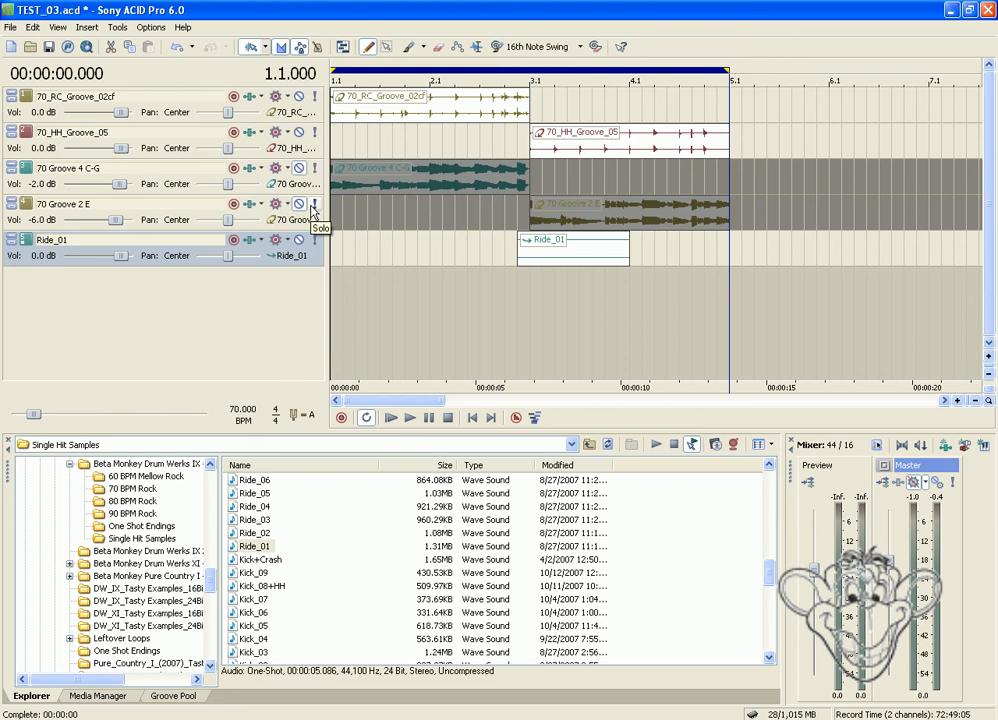
{"action": "mouse_move", "coordinate": [313, 210]}
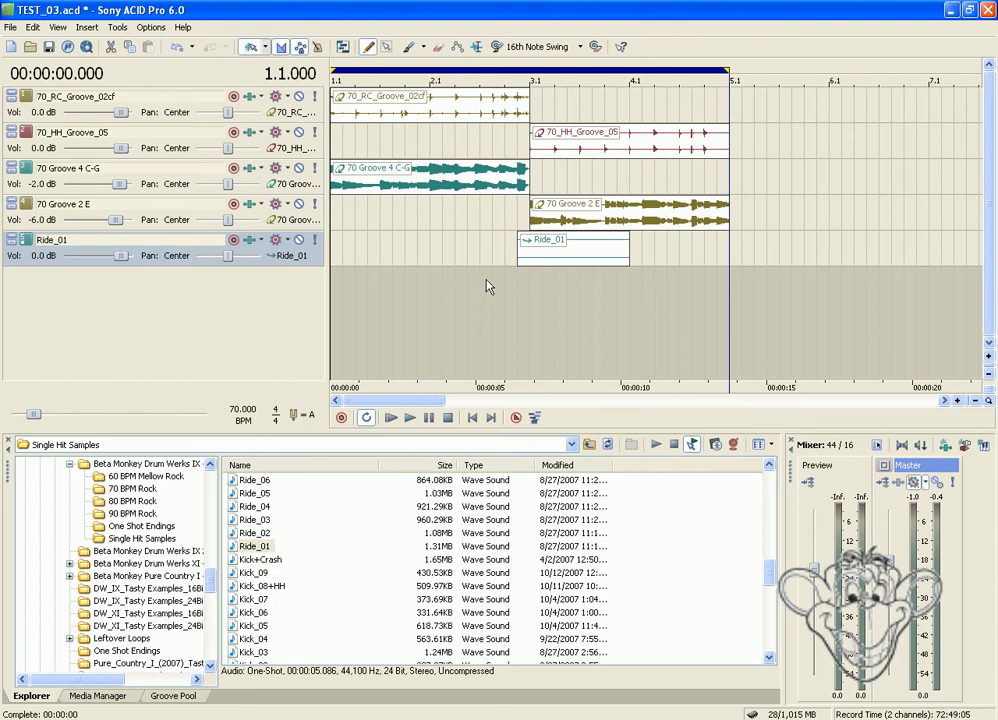
{"action": "left_click", "coordinate": [407, 418]}
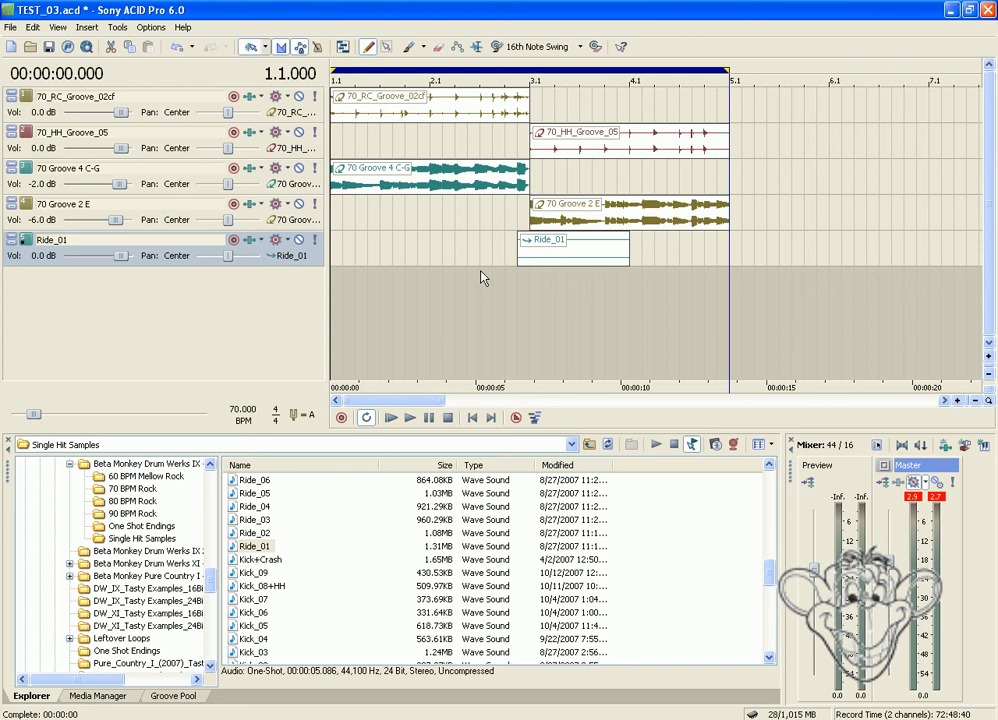
{"action": "mouse_move", "coordinate": [500, 245]}
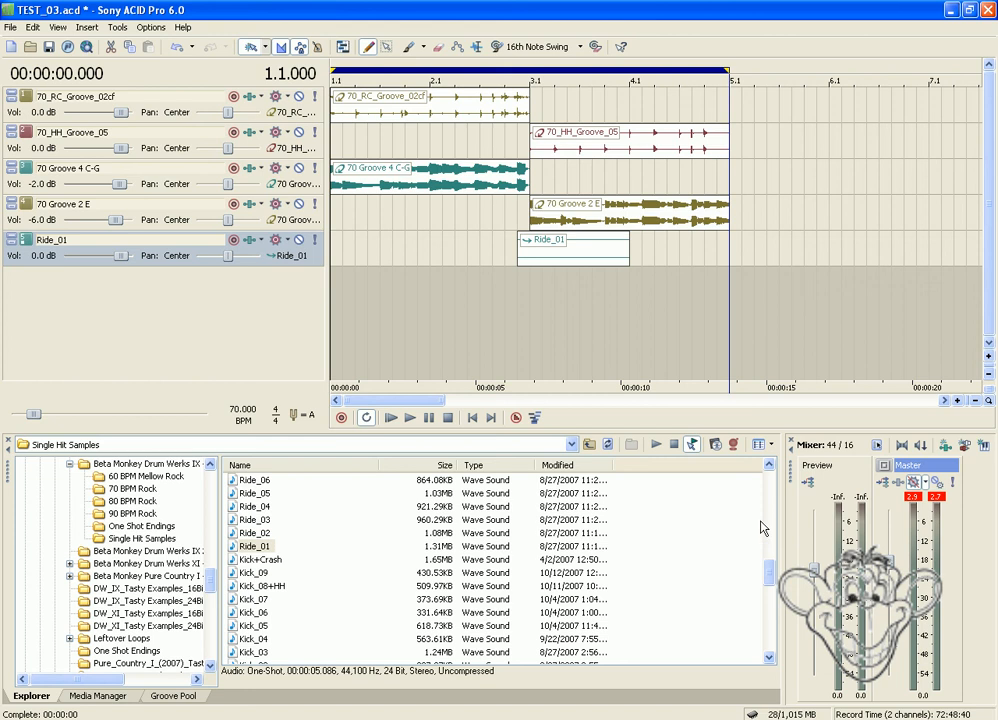
- Scroll down to the Crash files and preview Crash_B_01
{"action": "scroll", "scroll_direction": "down", "scroll_amount": 3}
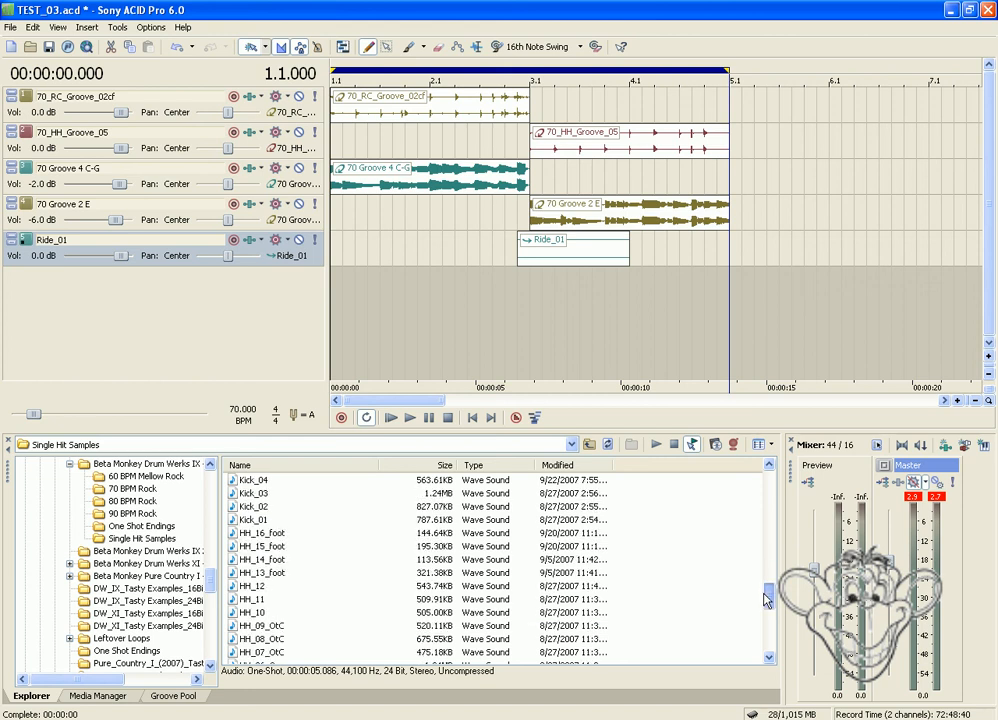
{"action": "scroll", "scroll_direction": "down", "scroll_amount": 3}
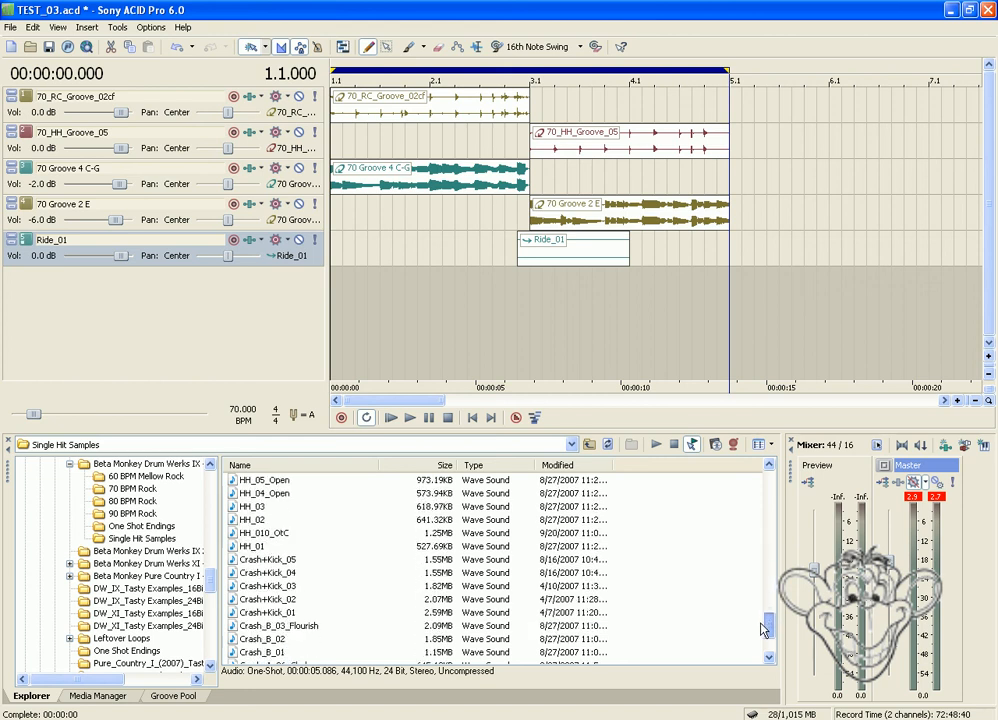
{"action": "scroll", "scroll_direction": "down", "scroll_amount": 3}
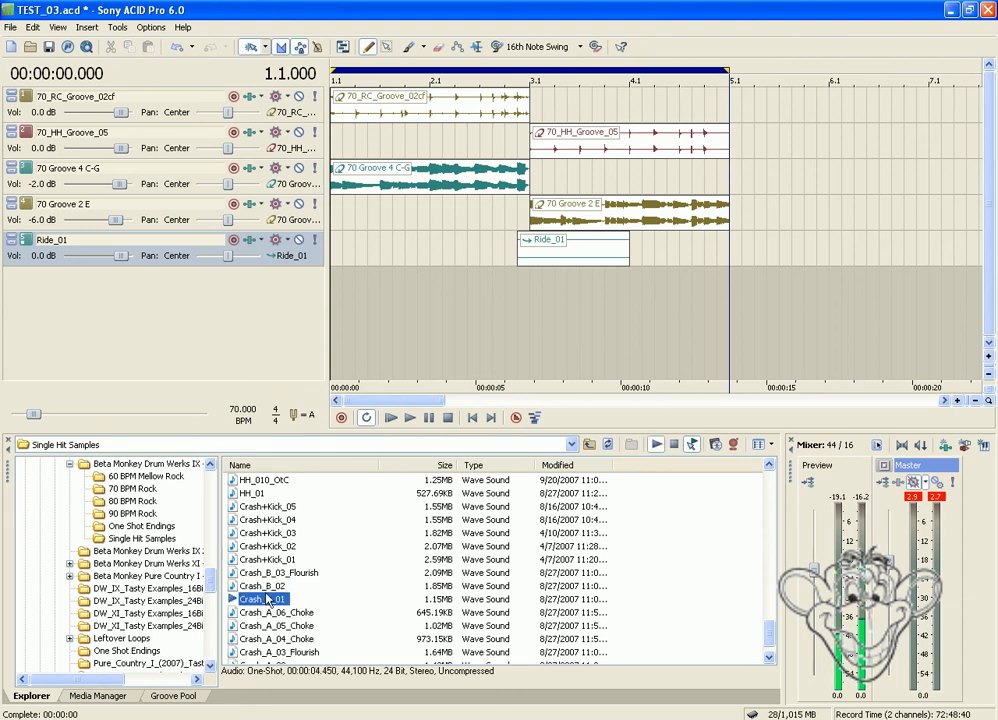
{"action": "left_click", "coordinate": [263, 583]}
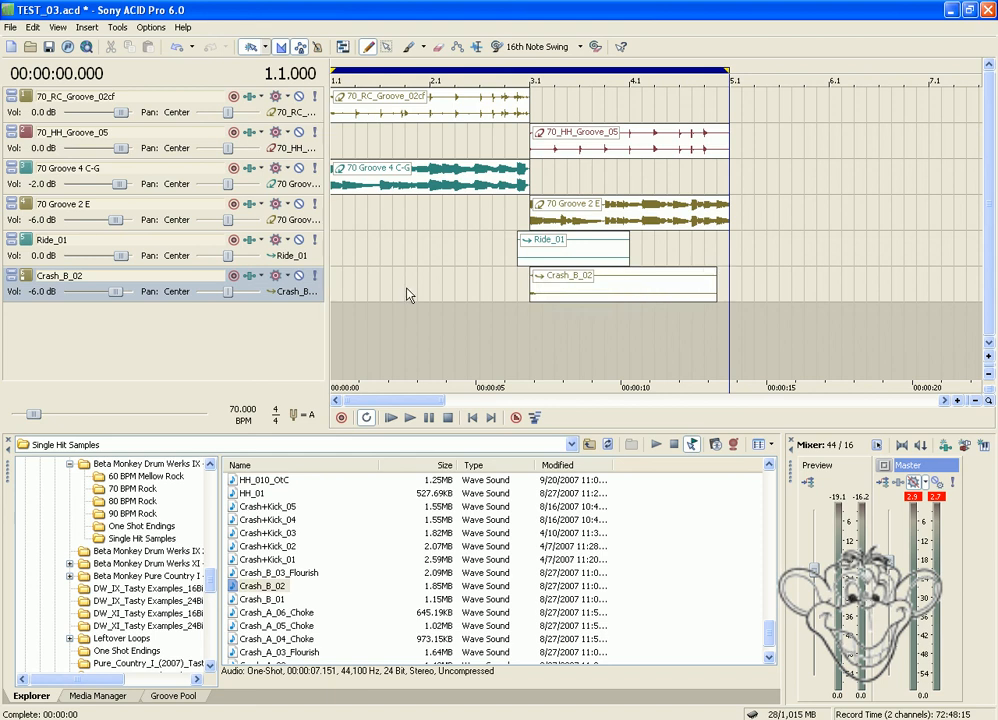
{"action": "mouse_move", "coordinate": [293, 267]}
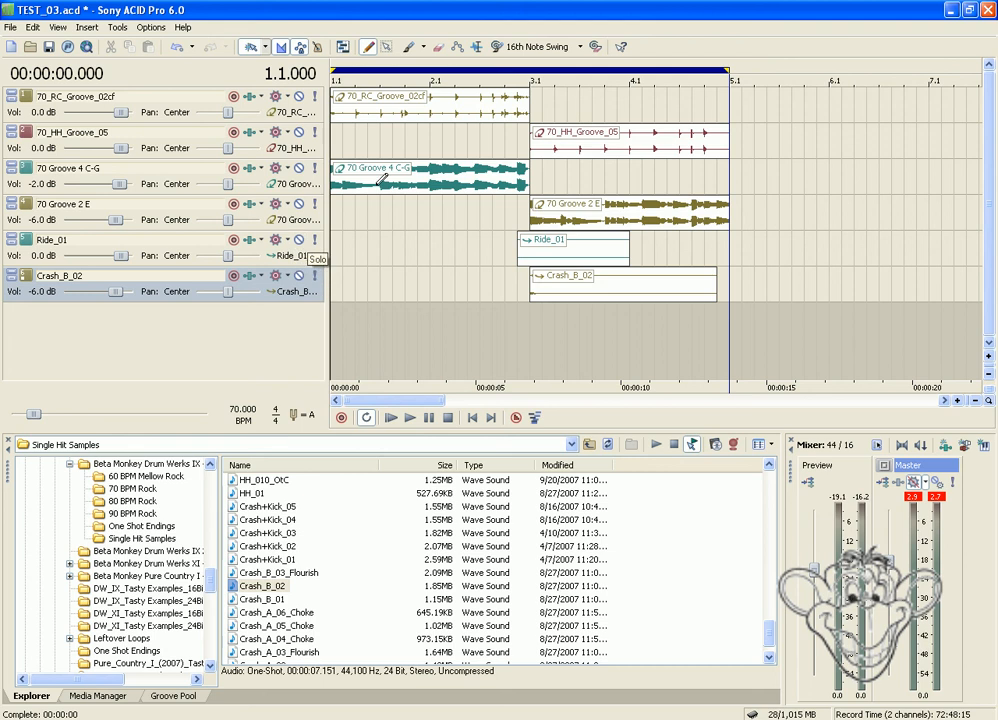
{"action": "mouse_move", "coordinate": [585, 262]}
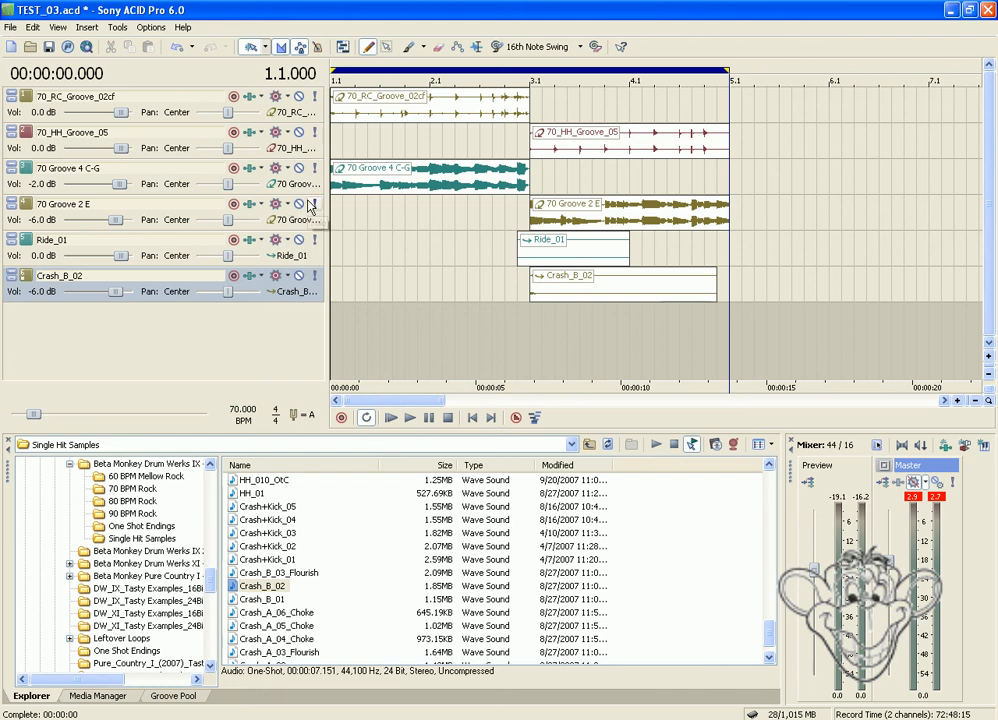
- Solo the 70_HH_Groove_05 track, silencing the other five tracks
{"action": "left_click", "coordinate": [409, 417]}
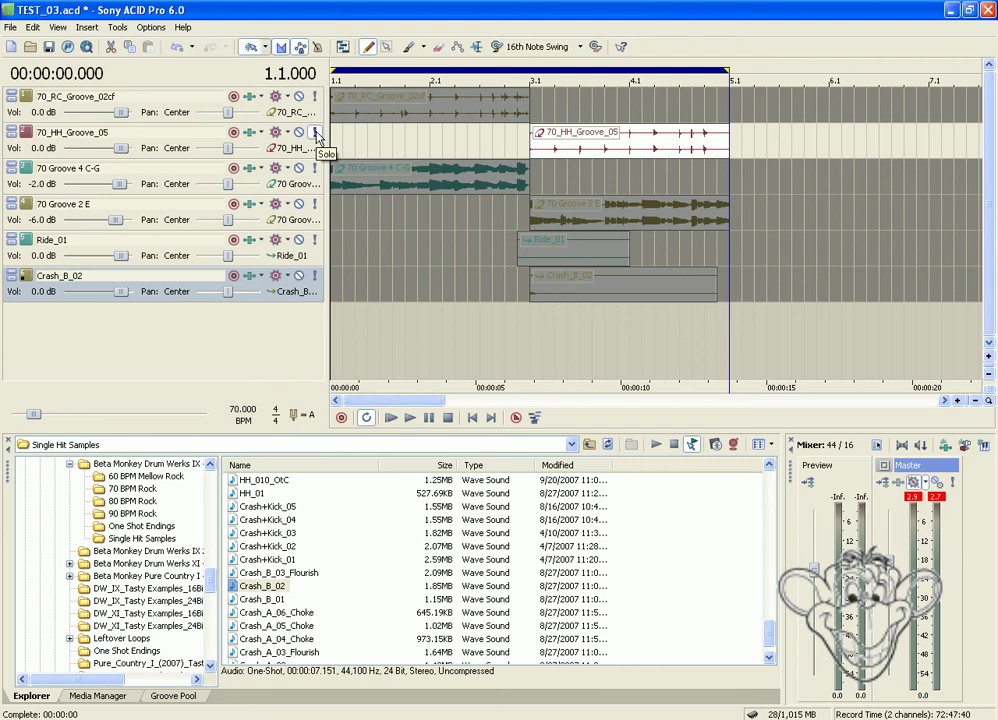
- Solo Crash_B_02 alongside the hi-hat groove and play from just before the crash
{"action": "left_click", "coordinate": [408, 417]}
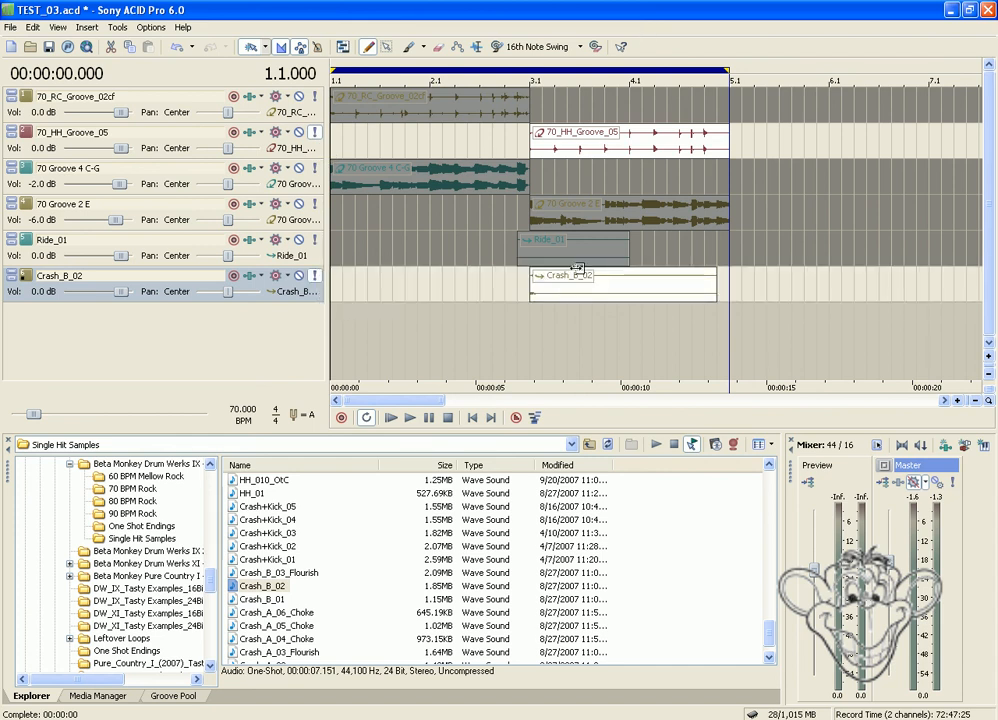
{"action": "left_click", "coordinate": [409, 418]}
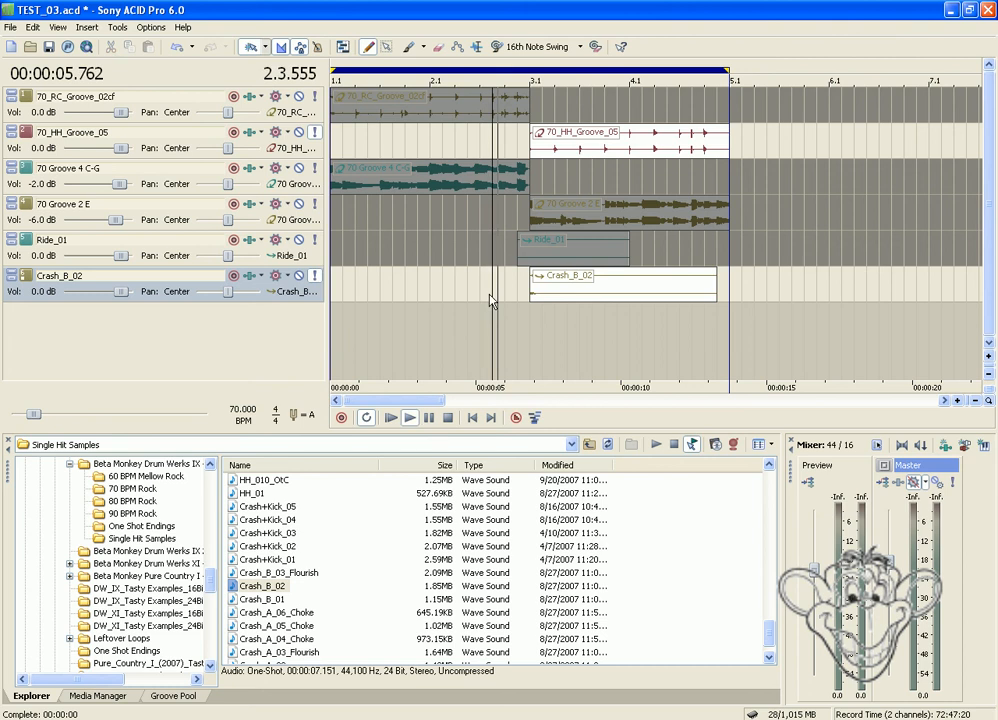